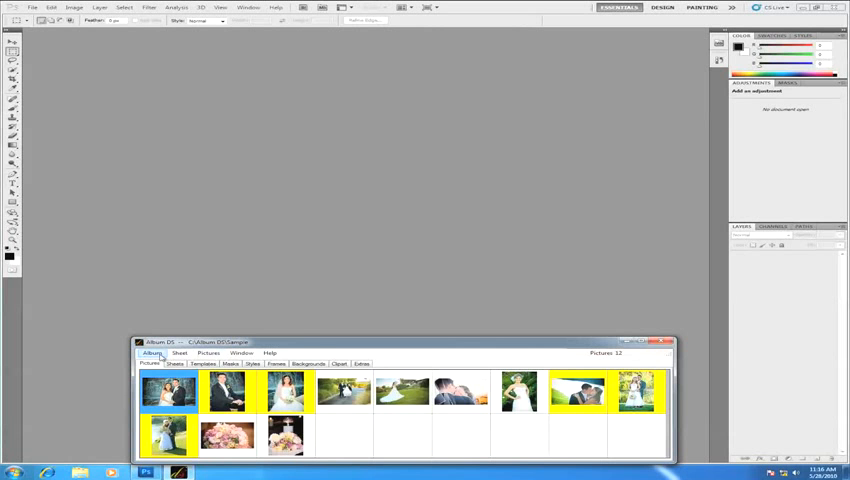
Choose New from the Album menu to begin a new album project
click(152, 352)
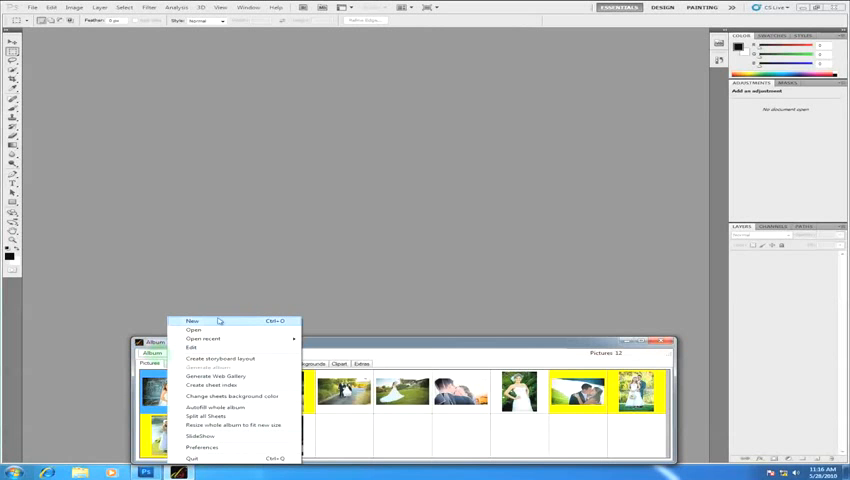
mouse_move(272, 324)
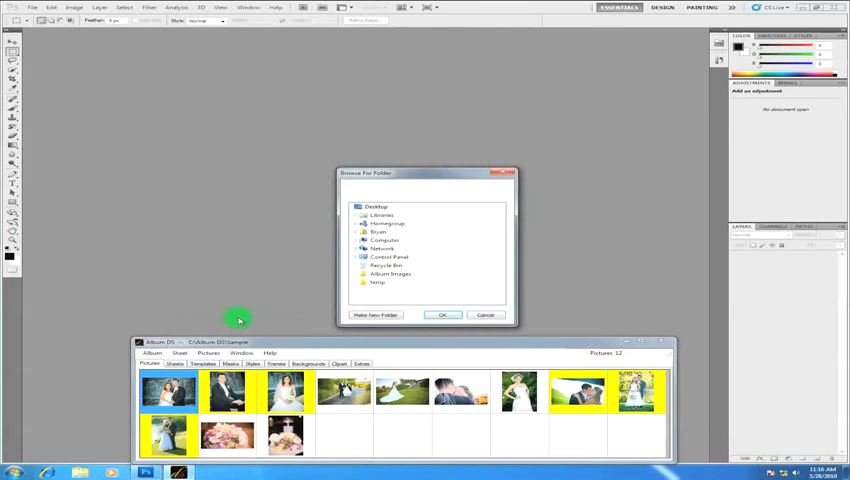
mouse_move(240, 318)
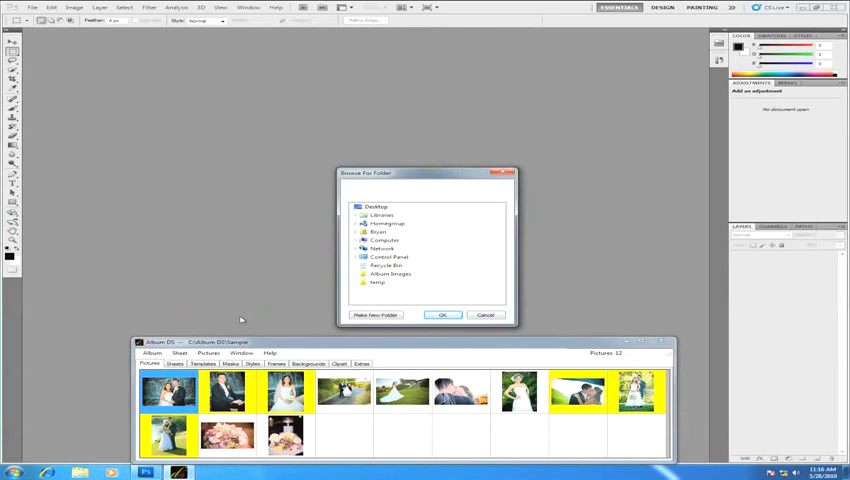
mouse_move(240, 324)
text(My New Project)
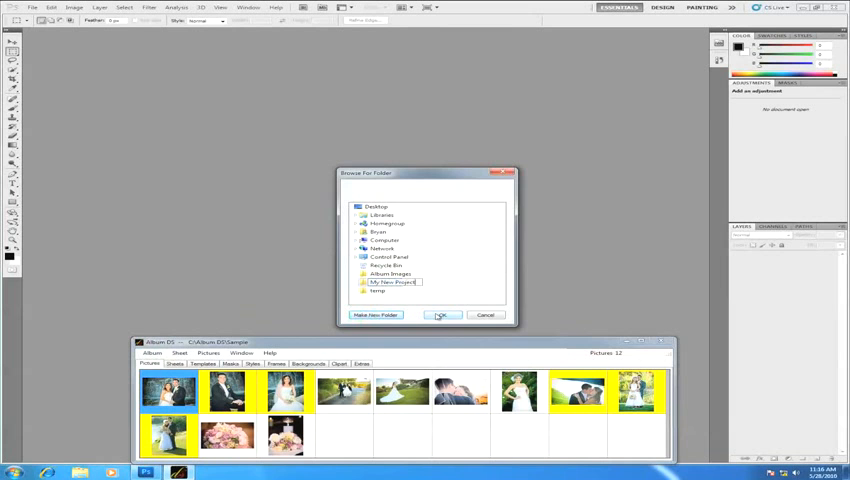
Confirm the new 'My New Project' folder on the Desktop as the album location
click(441, 315)
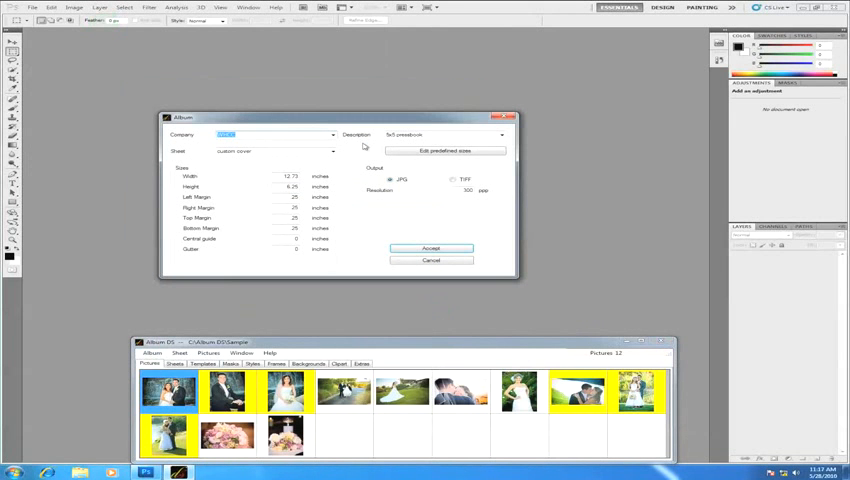
mouse_move(297, 168)
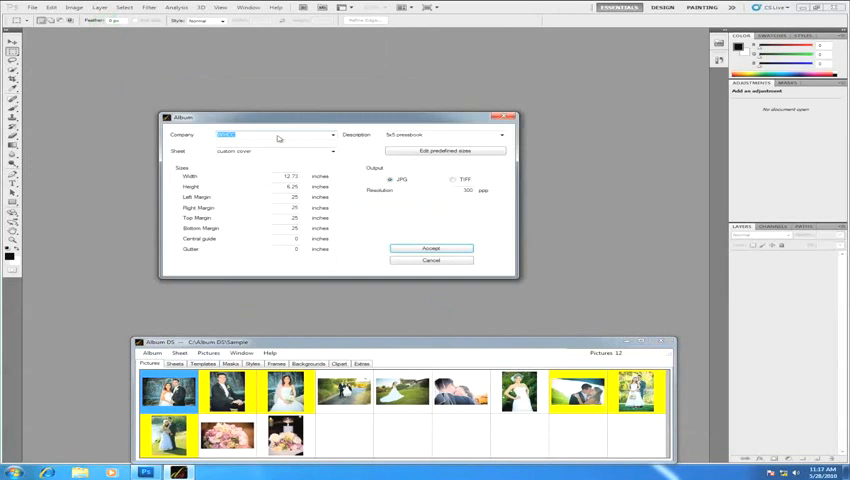
Select the Custom preset from the Company dropdown in the Album dialog
click(330, 135)
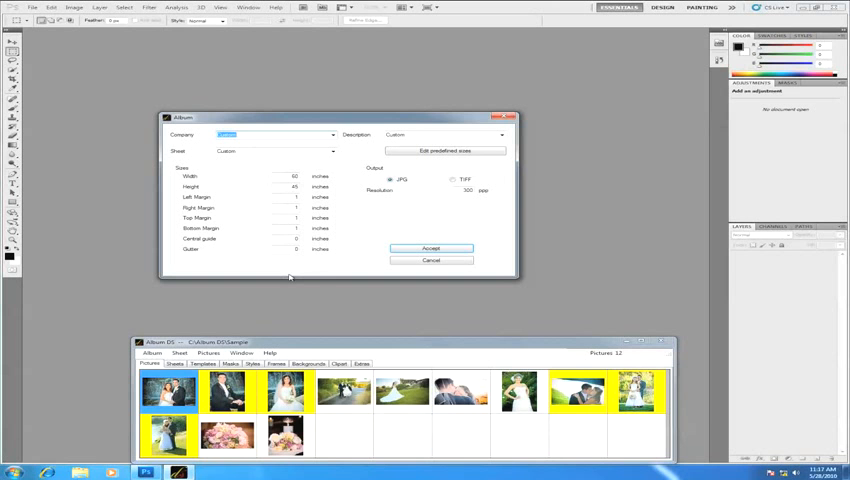
mouse_move(284, 269)
text(10)
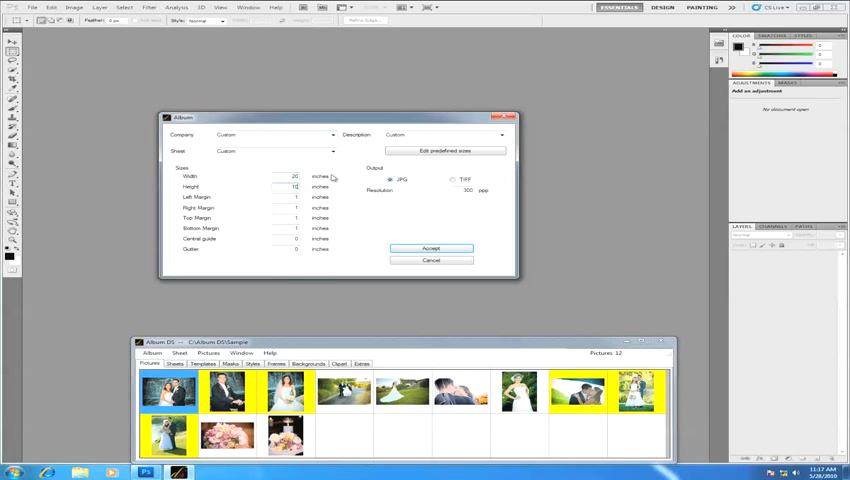
Set the spread to 20 by 10 inches and accept to create the empty album
click(330, 135)
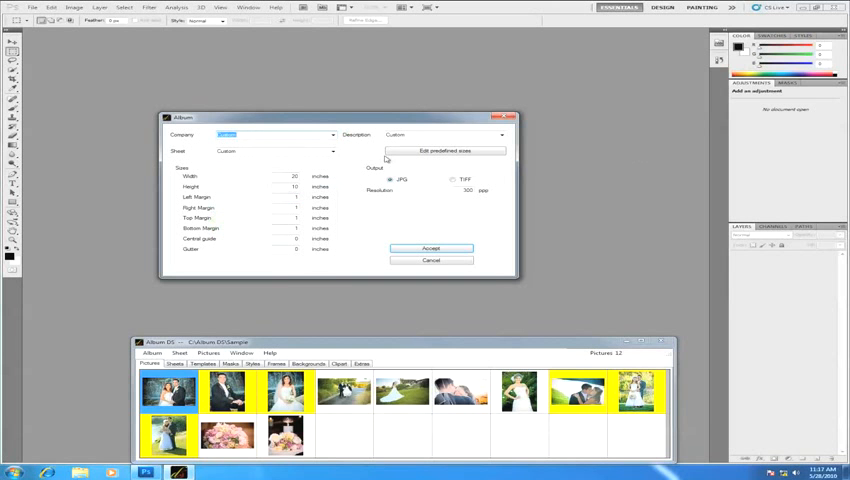
mouse_move(384, 240)
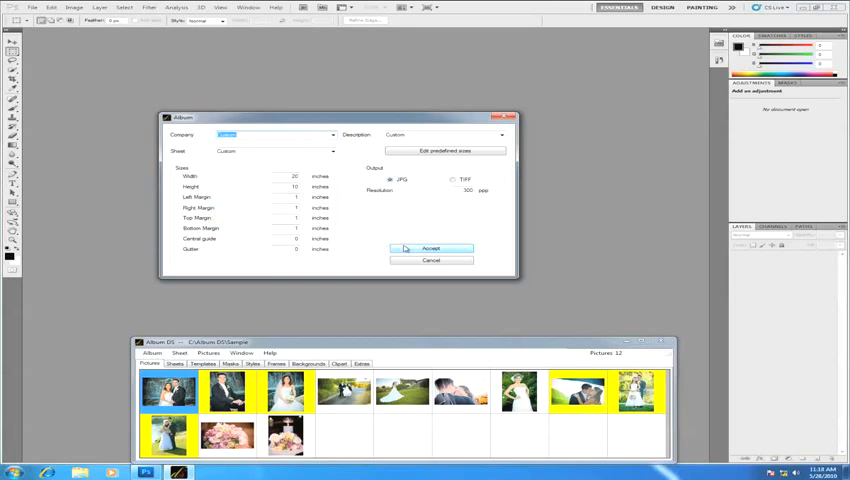
click(430, 248)
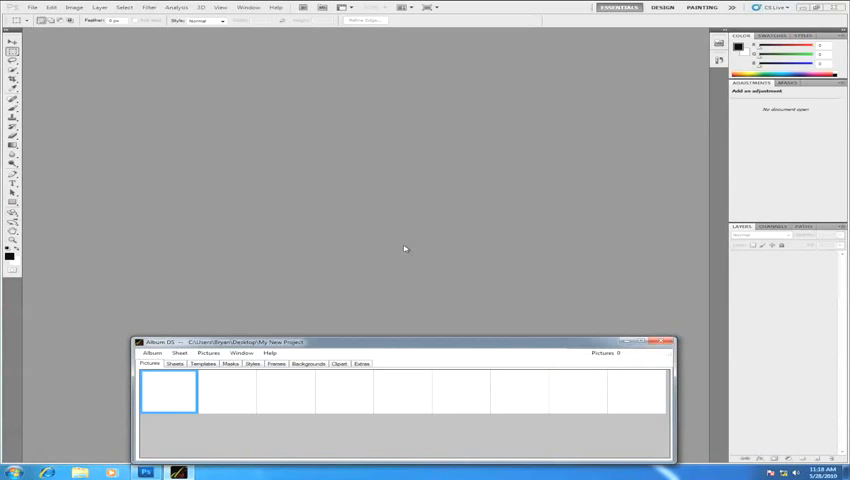